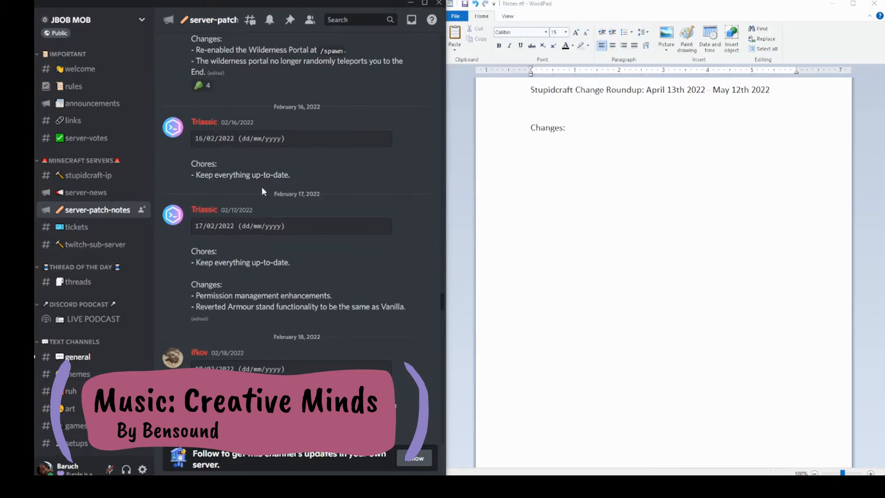
Scroll the Discord server-patch-notes channel to the April 13, 2022 notes.
scroll("down", 3)
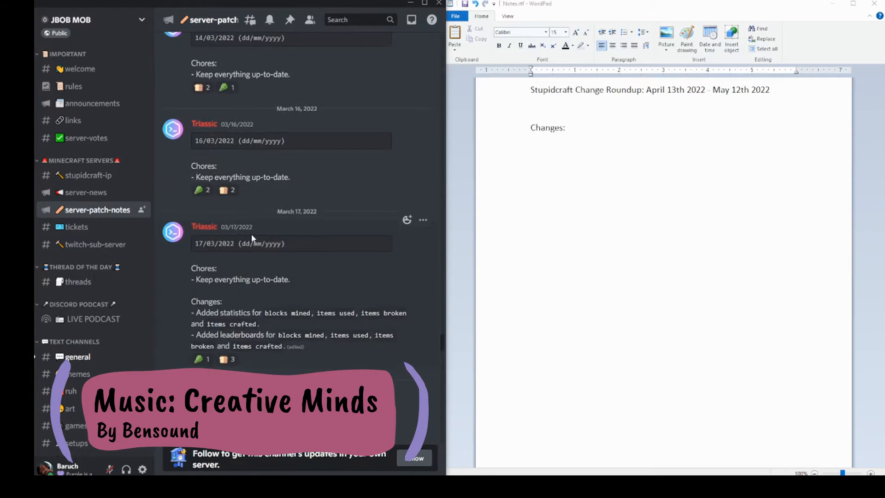
scroll("down", 3)
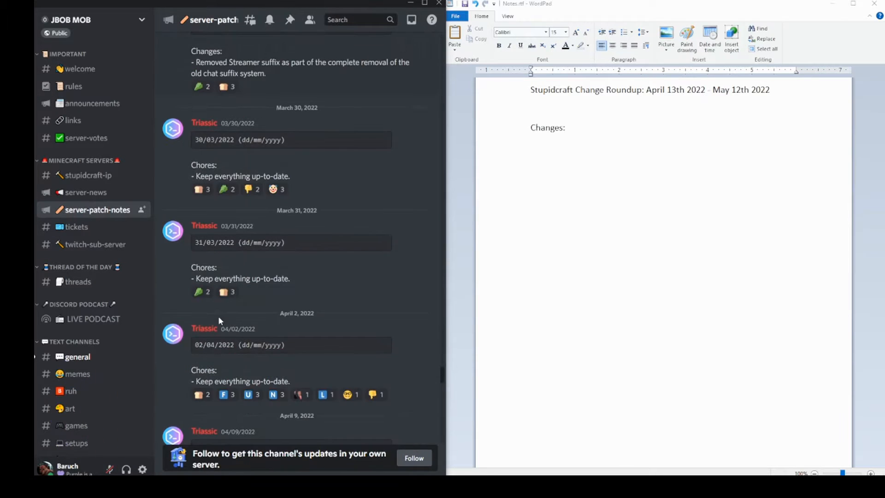
scroll("down", 3)
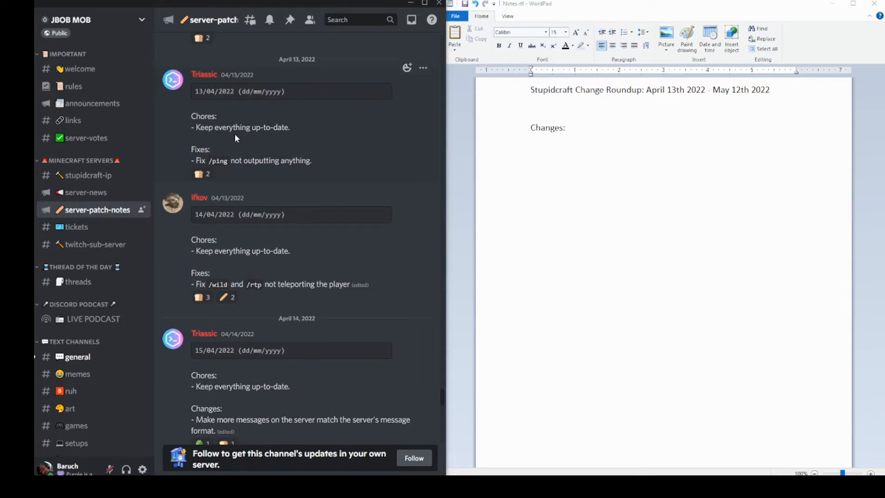
scroll("up", 3)
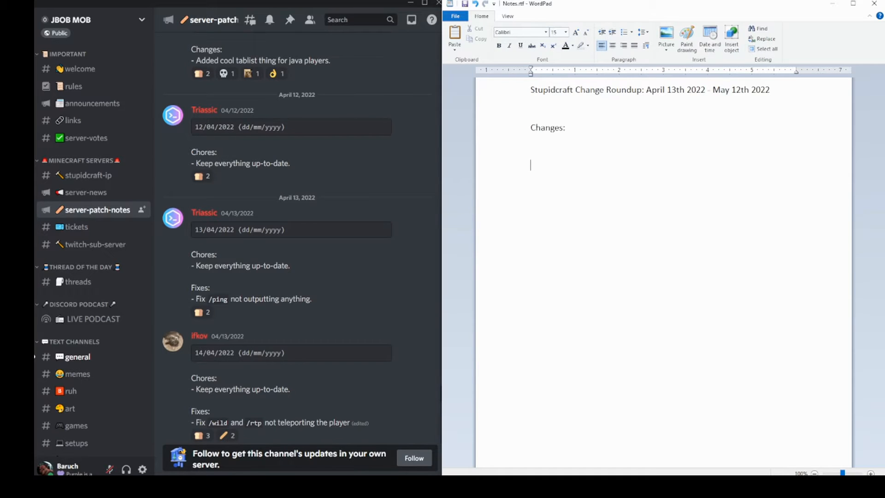
Write '/ping was fixed' under Changes in the WordPad roundup.
type("/ping was")
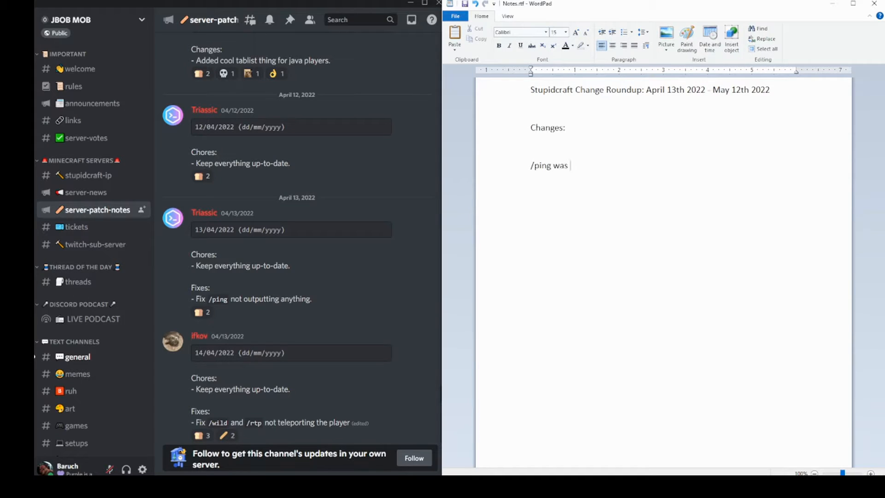
type("fixed")
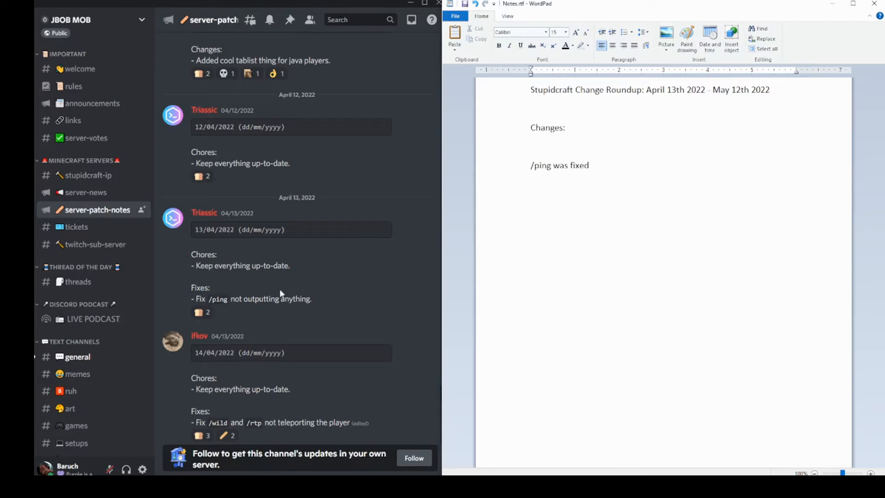
scroll("down", 3)
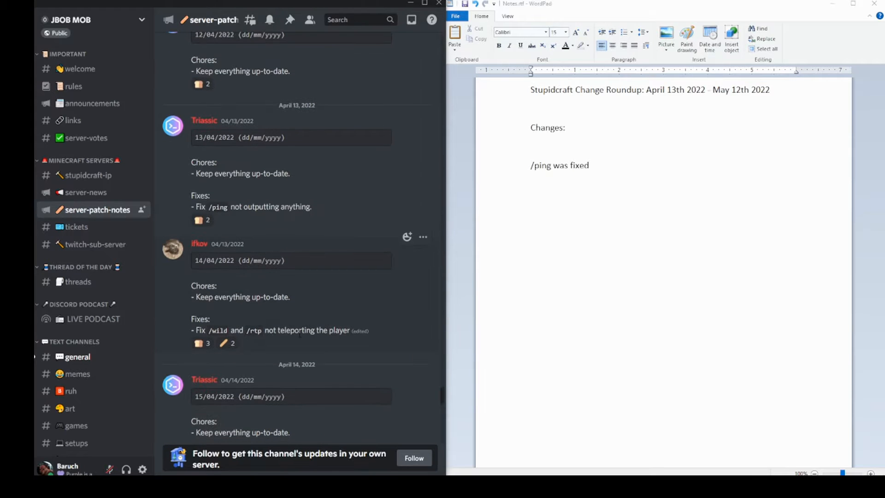
mouse_move(107, 192)
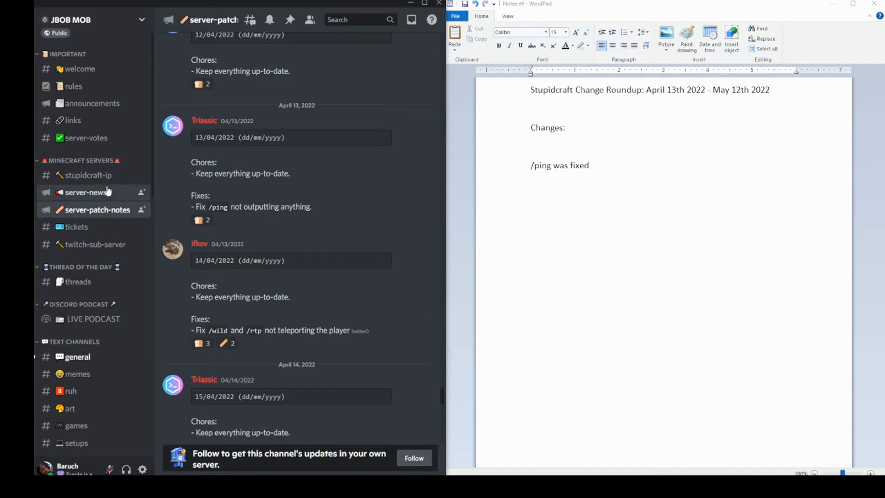
Read through the Discord server-news announcements.
left_click(85, 192)
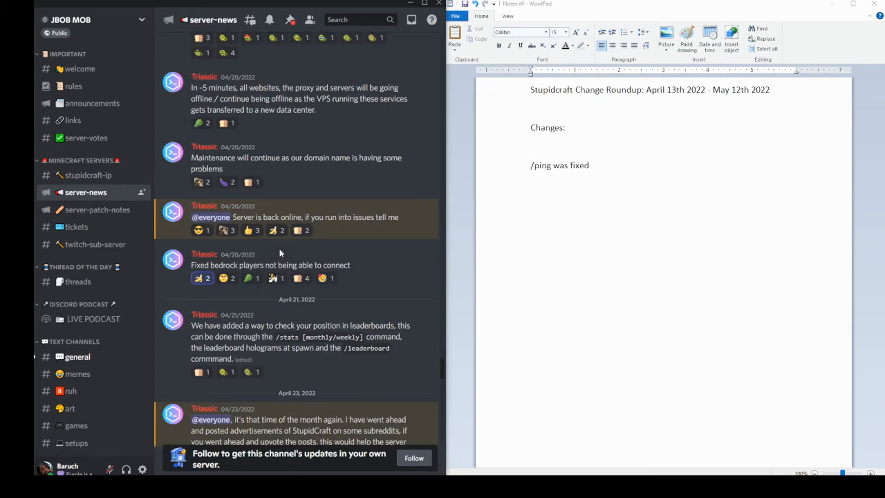
scroll("up", 3)
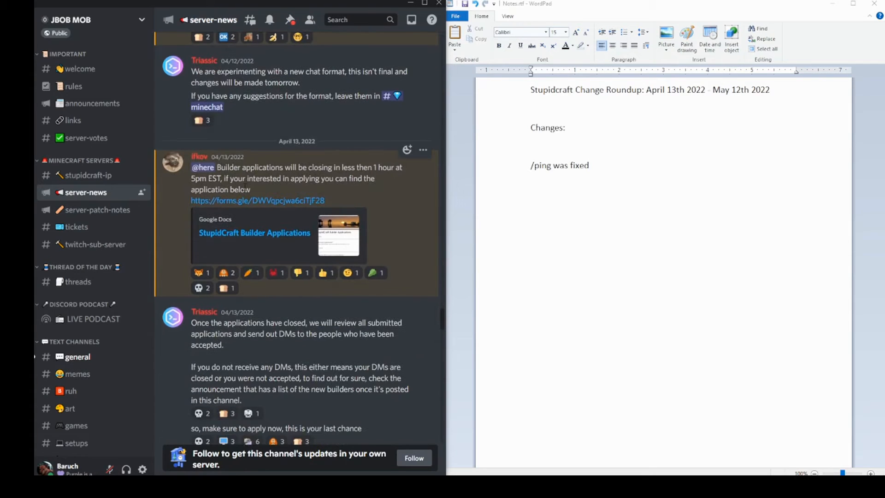
scroll("down", 3)
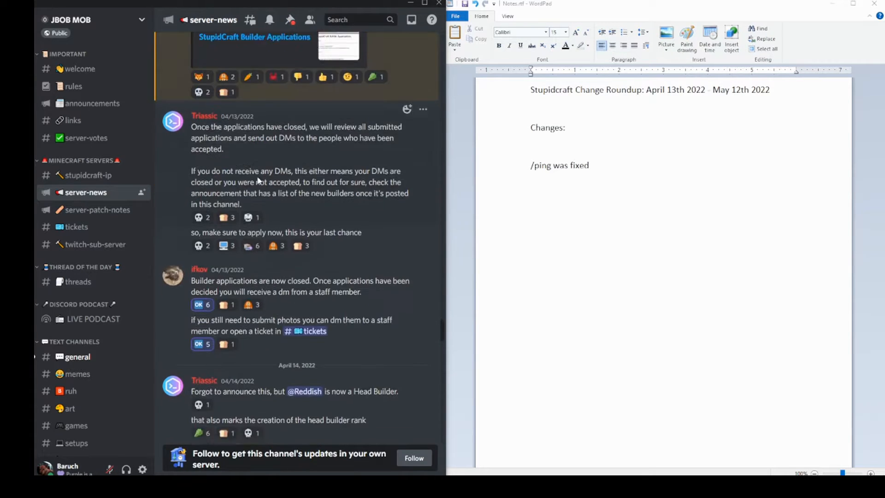
scroll("down", 3)
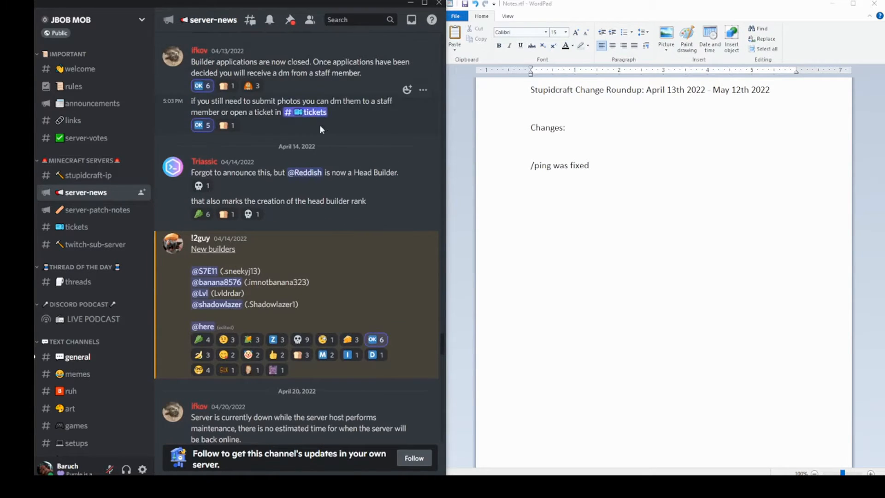
Check server-patch-notes again, then keep reading the server-news announcements.
left_click(98, 210)
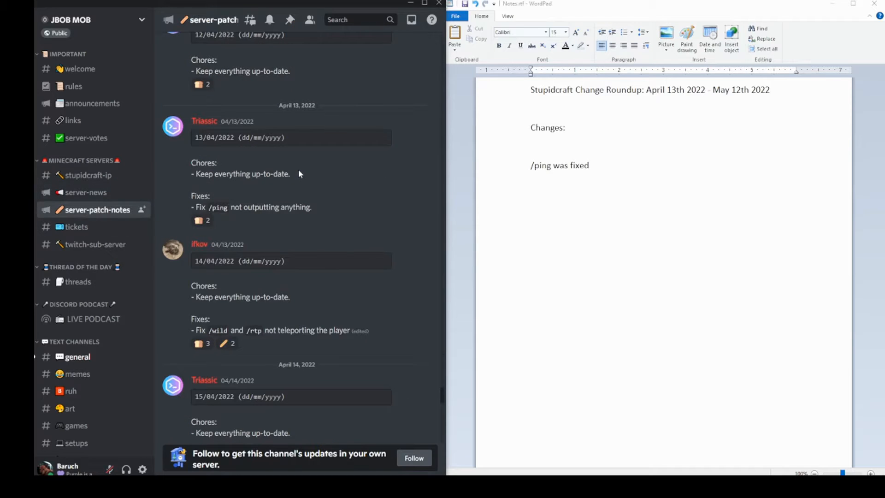
mouse_move(248, 279)
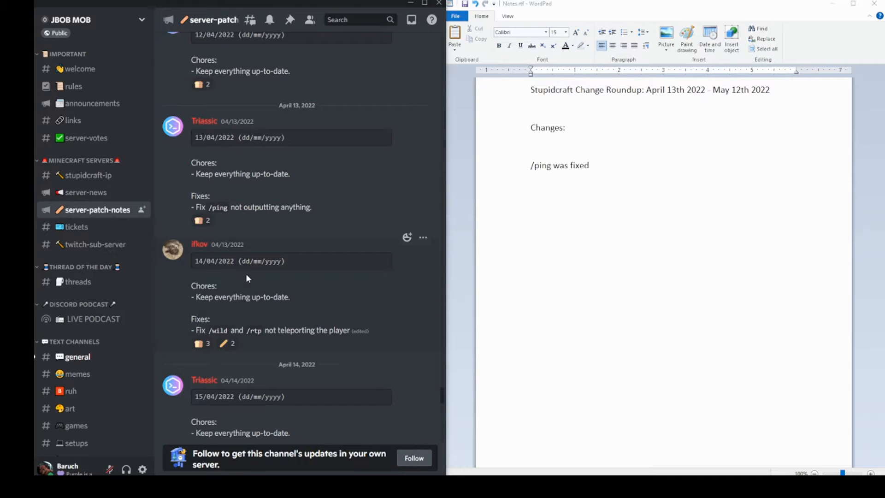
left_click(86, 192)
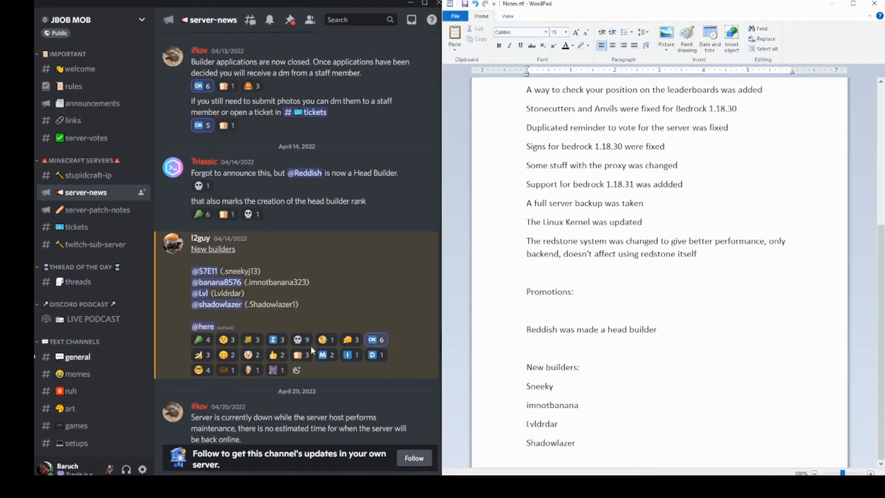
scroll("down", 3)
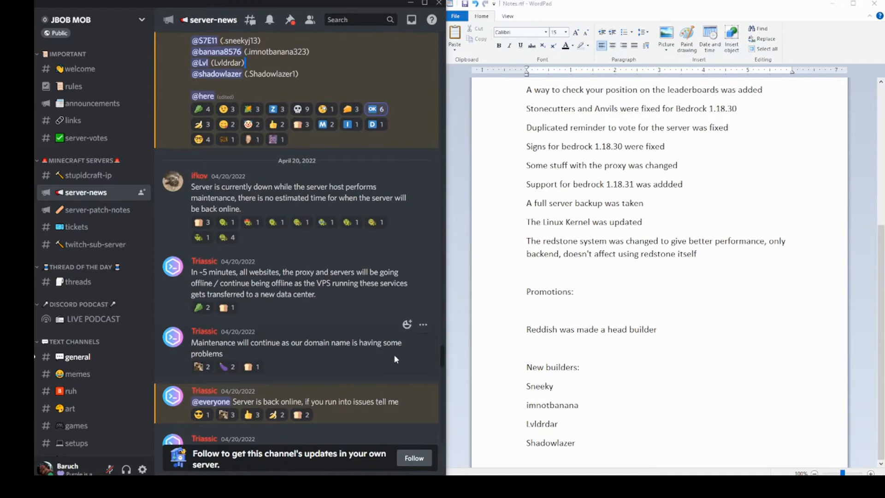
mouse_move(383, 351)
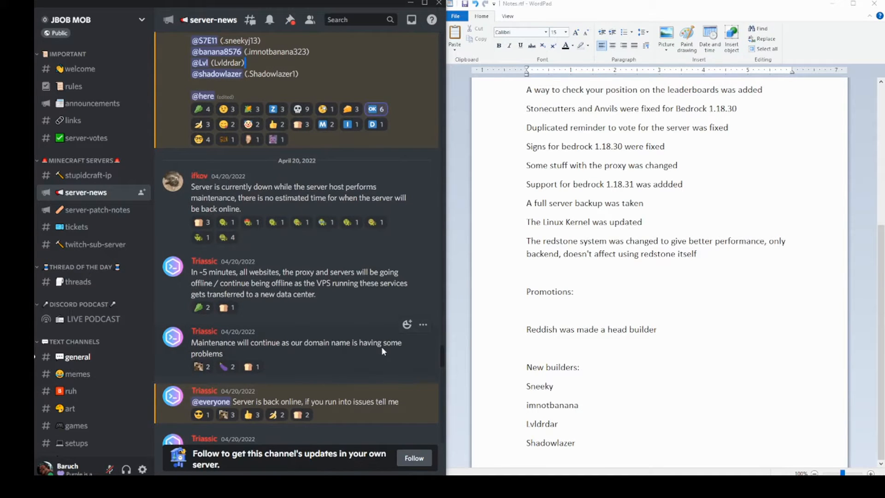
scroll("down", 3)
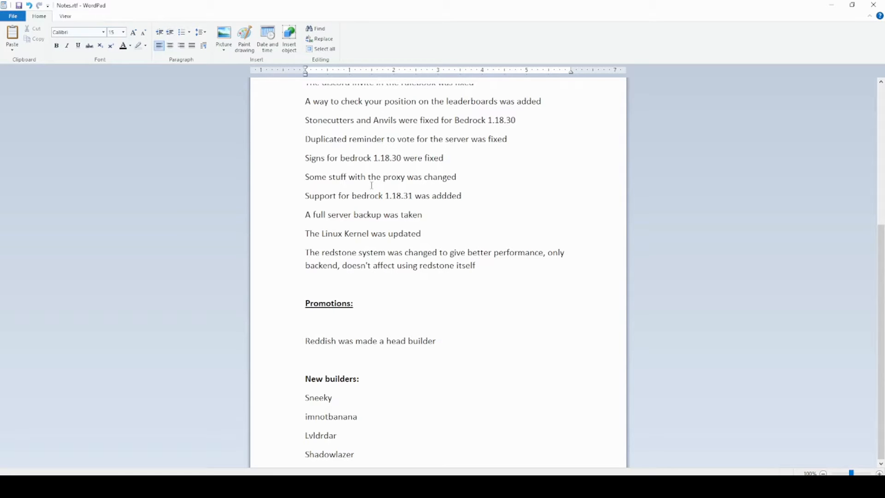
mouse_move(466, 219)
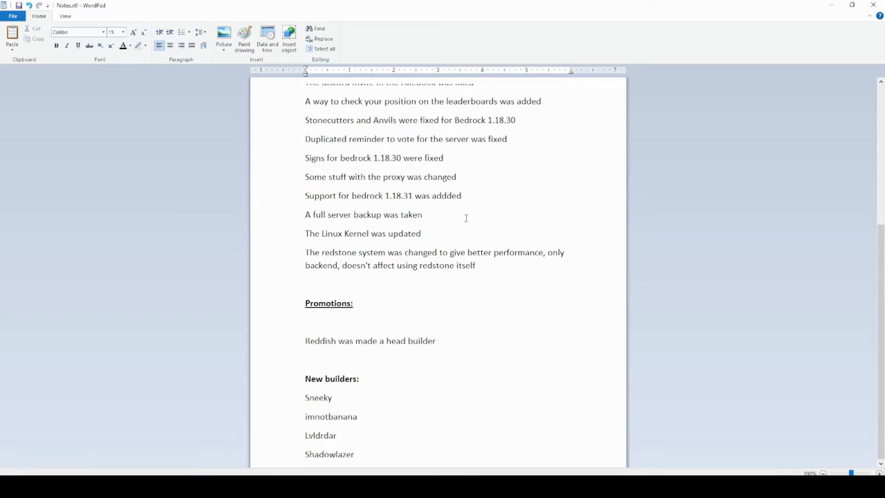
Review the roundup's change list and continue after the Head Builder rank line.
scroll("up", 3)
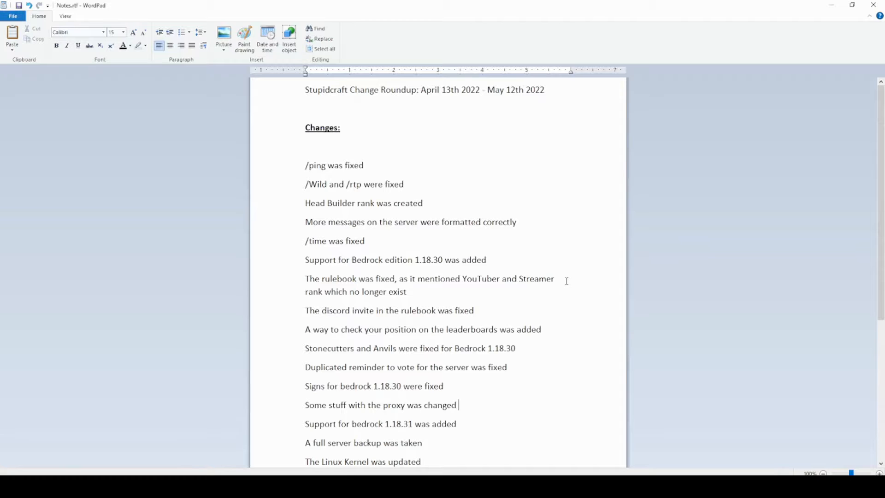
mouse_move(538, 306)
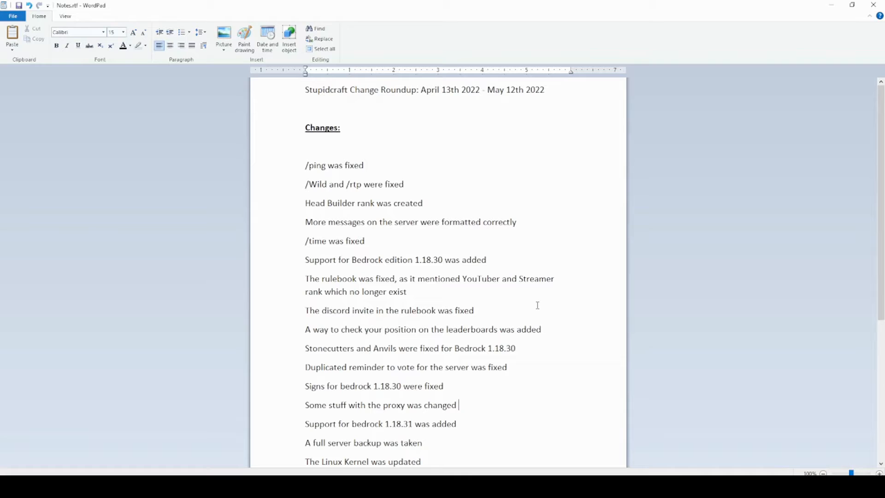
mouse_move(526, 315)
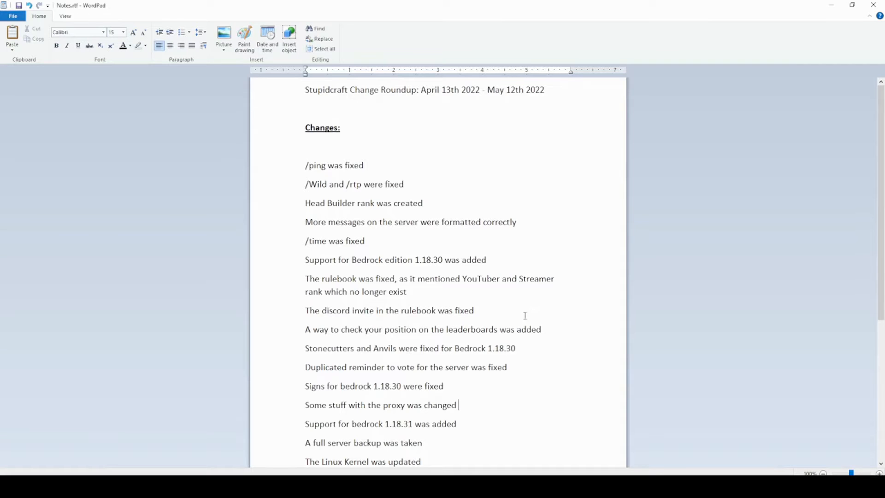
mouse_move(394, 162)
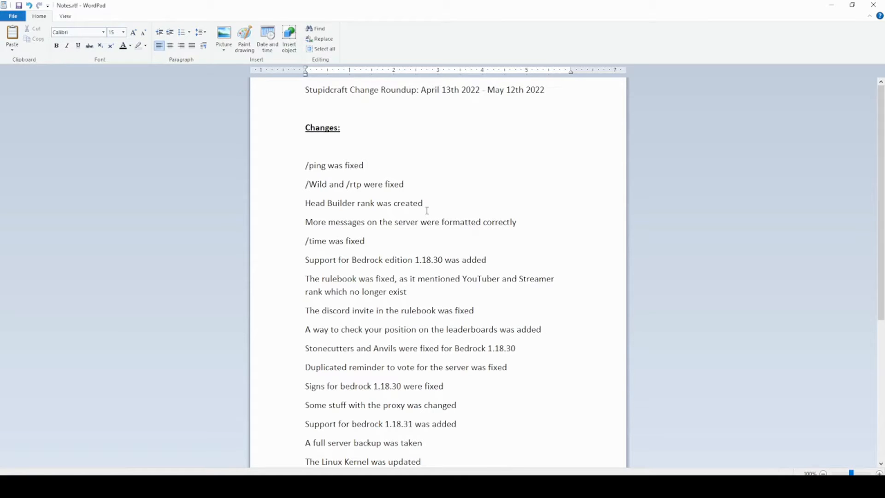
scroll("down", 3)
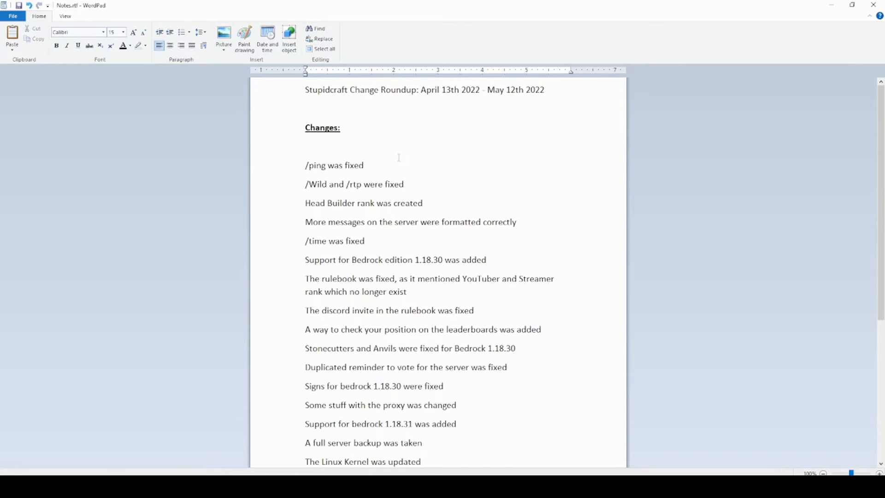
left_click(443, 189)
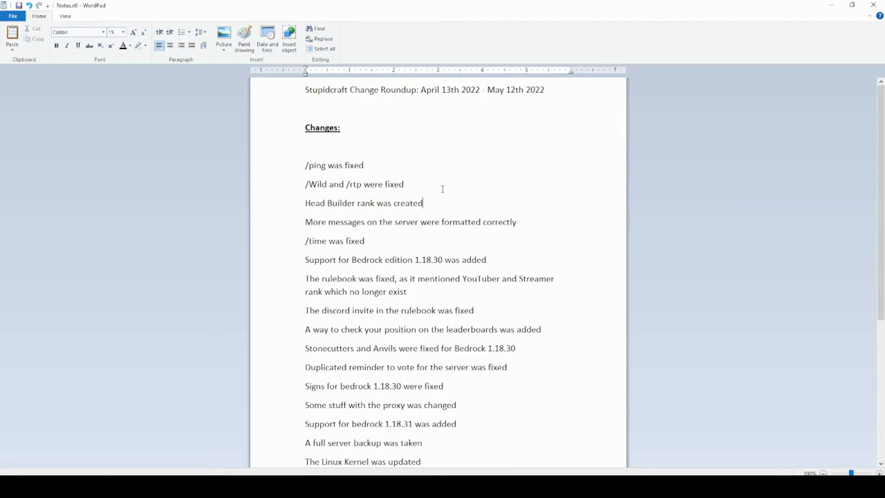
mouse_move(592, 294)
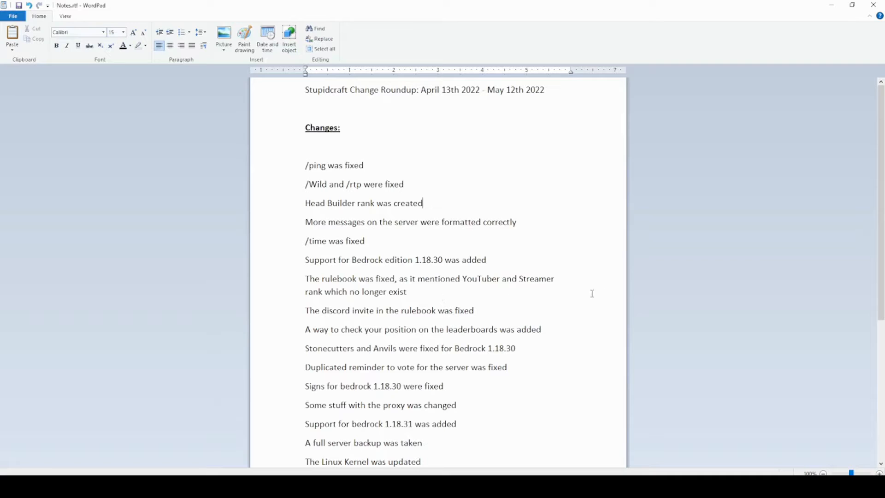
mouse_move(600, 285)
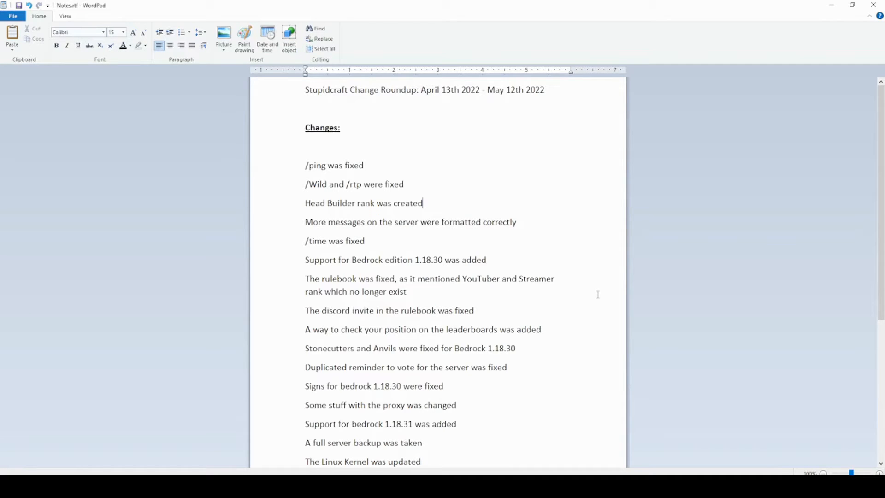
mouse_move(596, 327)
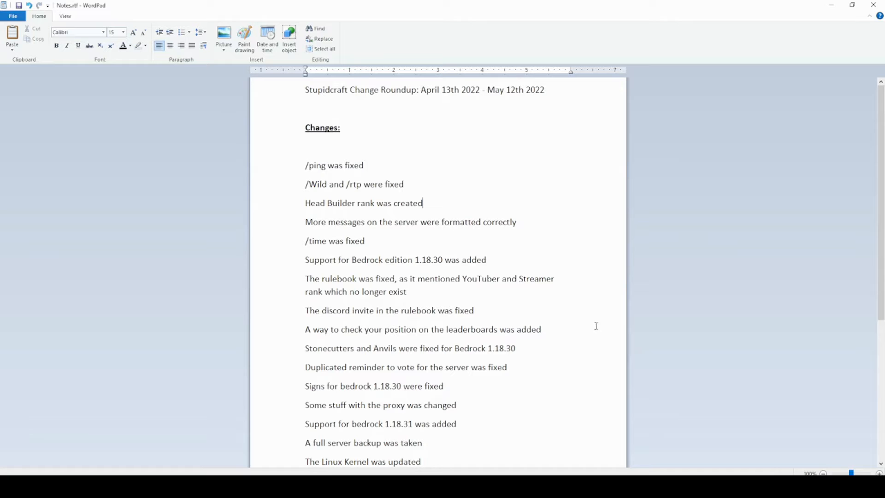
mouse_move(552, 255)
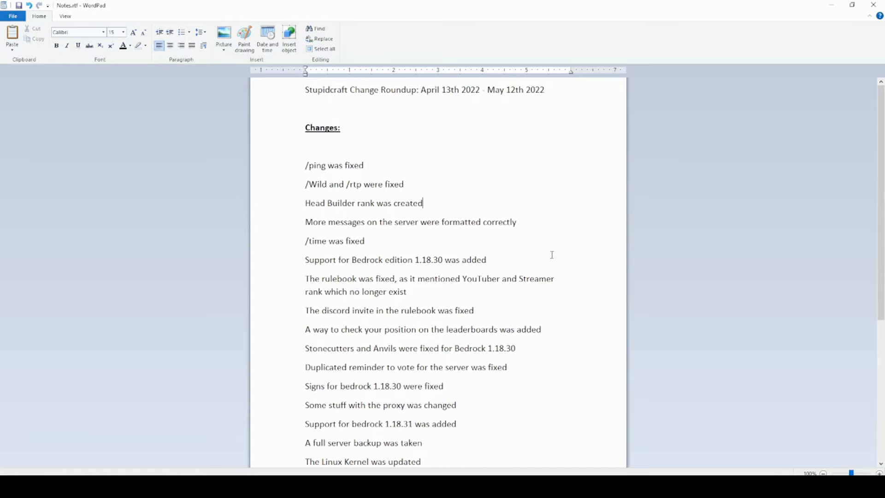
scroll("down", 3)
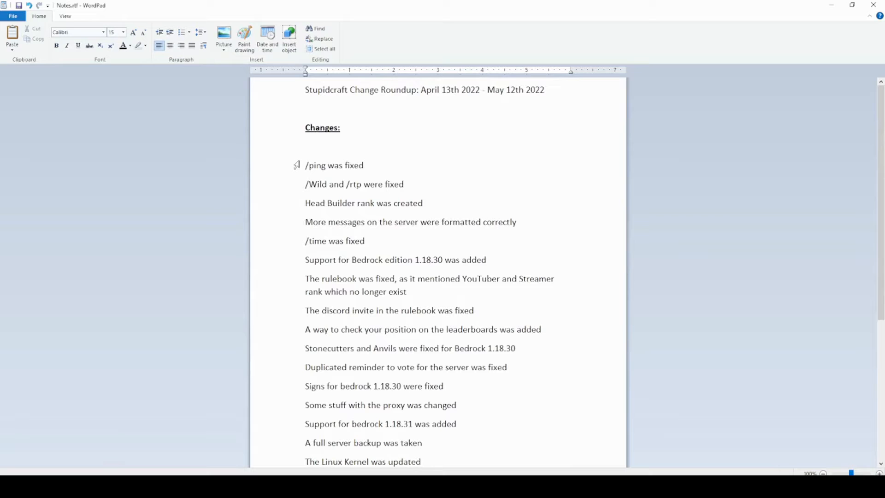
mouse_move(537, 191)
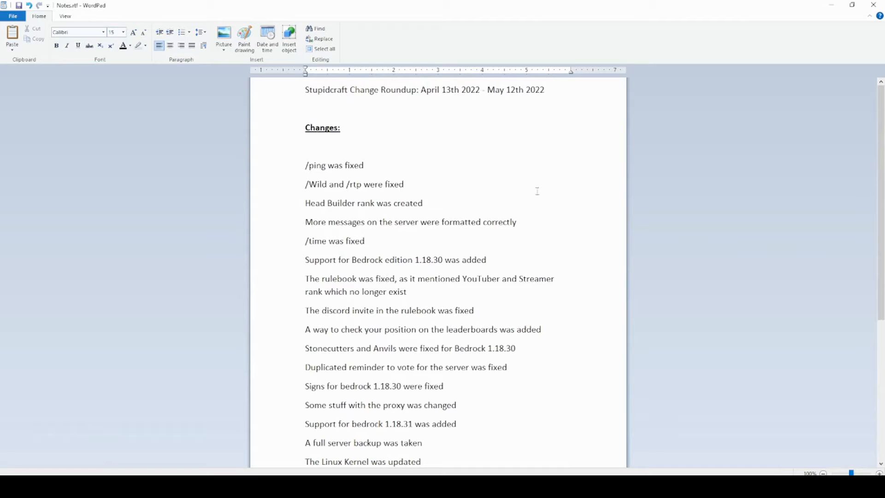
mouse_move(522, 285)
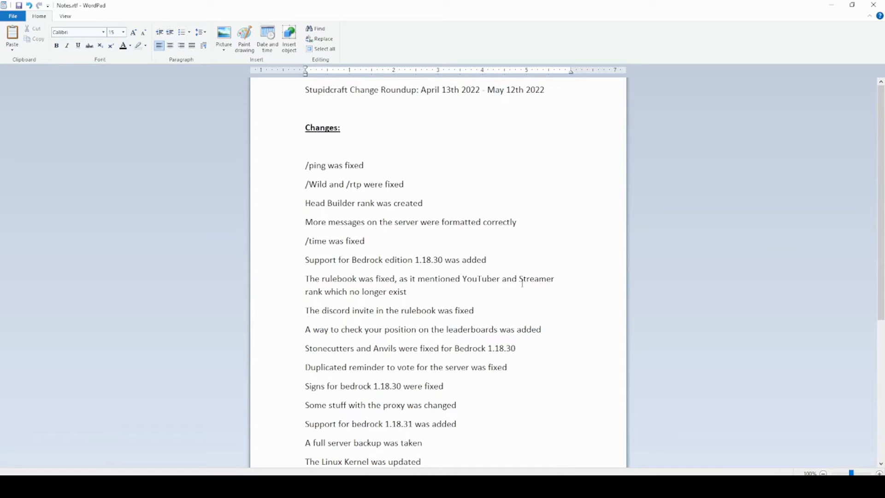
scroll("down", 3)
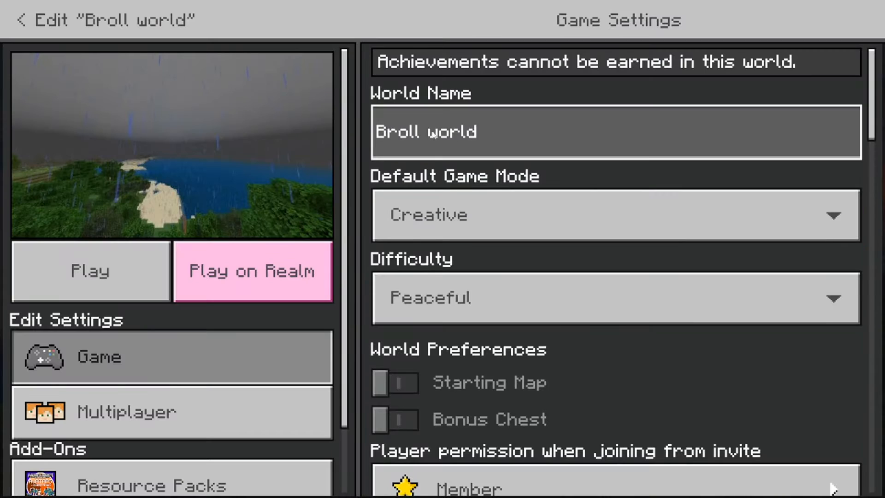
Load the Broll world and dismiss the chat to return to the game.
left_click(90, 270)
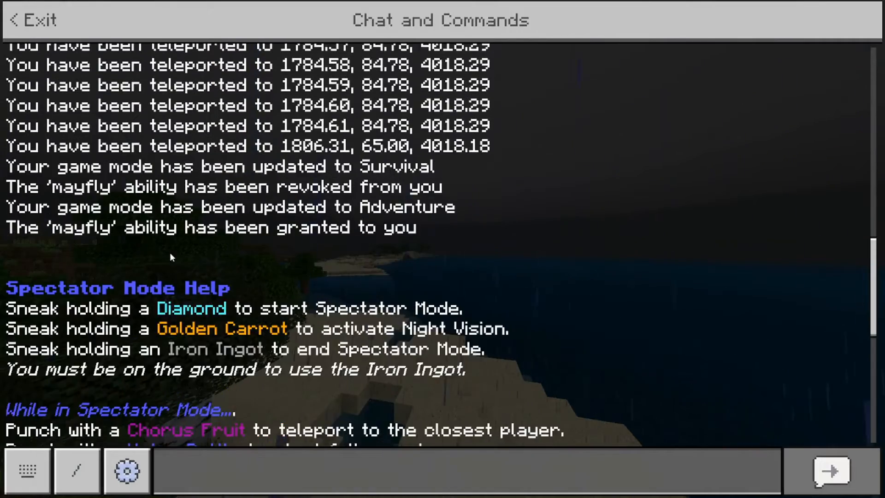
left_click(36, 21)
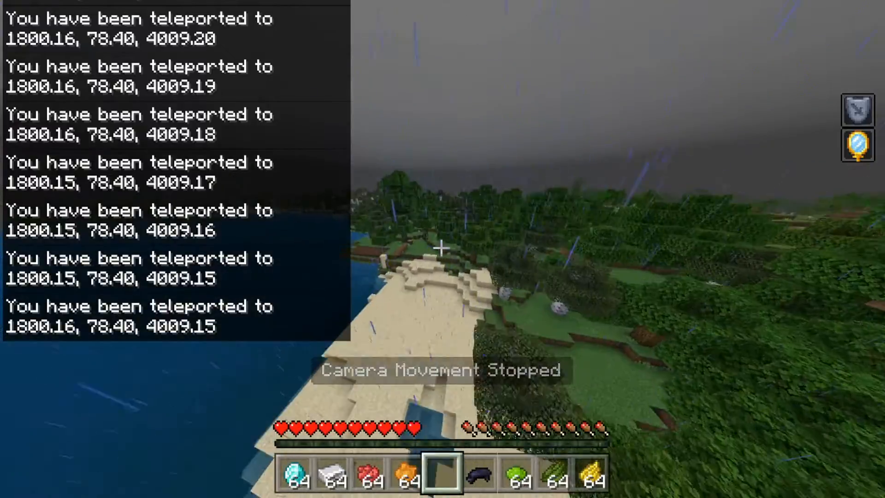
mouse_move(442, 247)
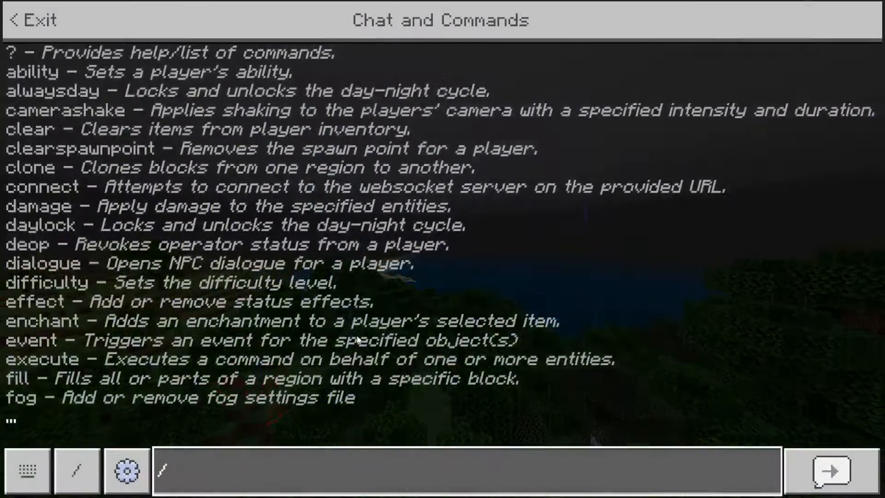
Teleport with '/tp ~' to overlook the rainy forested hills.
type("/tp ~")
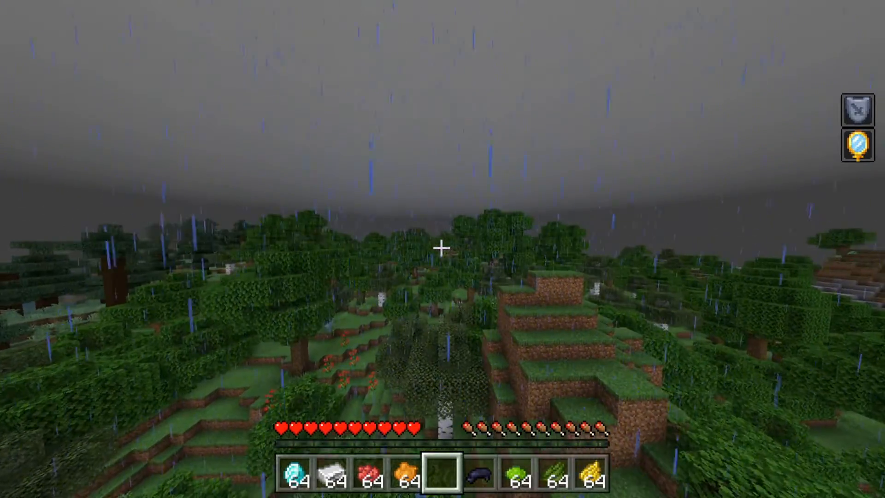
mouse_move(442, 260)
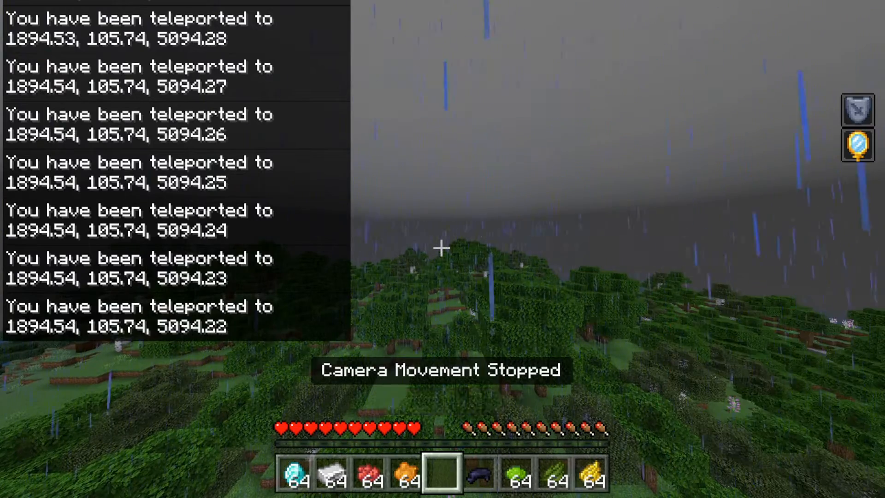
Hide the HUD for a clean forest shot, then pause the game.
key("F1")
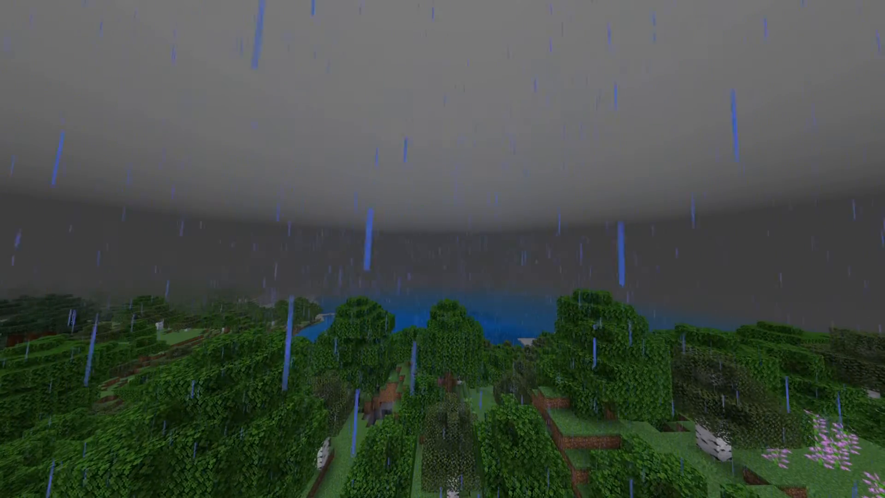
key("Escape")
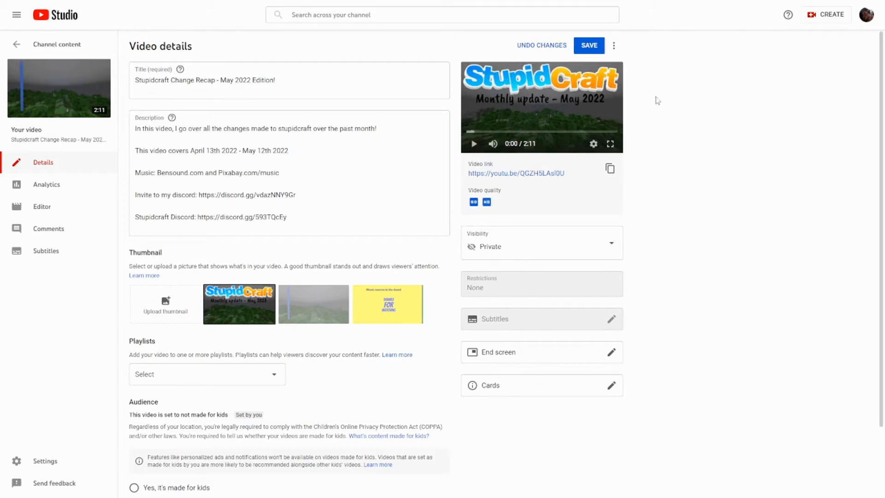
mouse_move(595, 72)
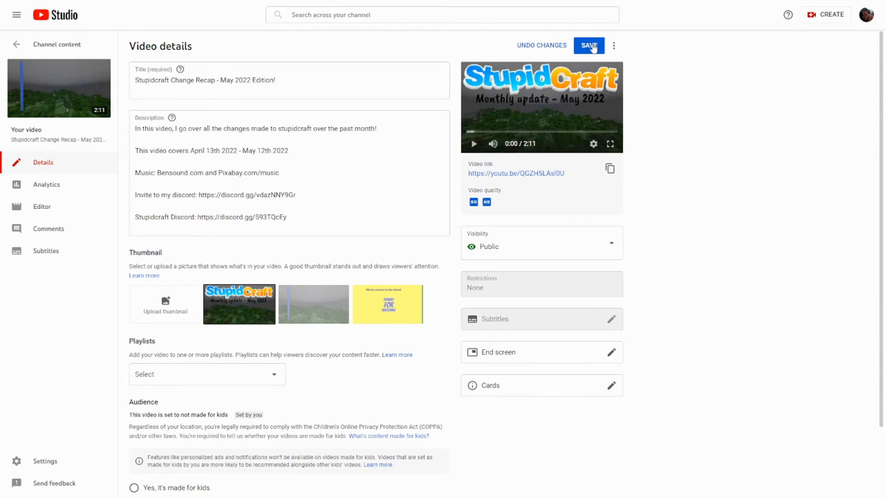
Save the recap video's new Public visibility.
left_click(589, 46)
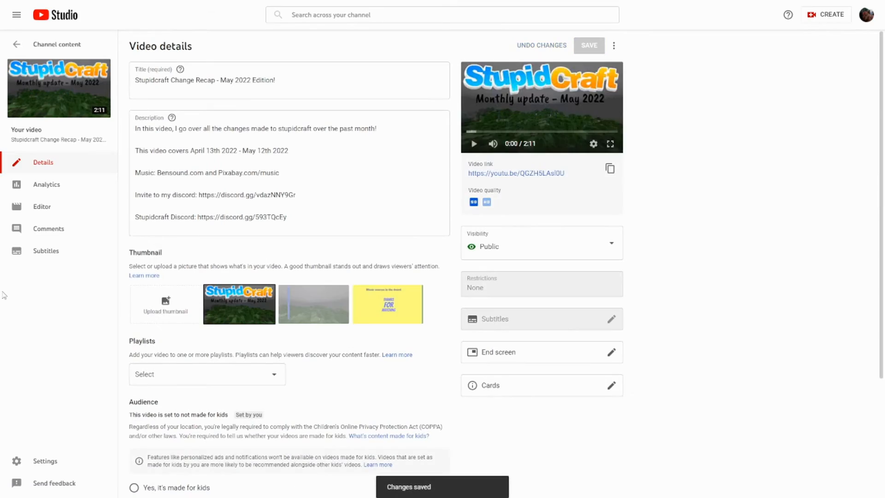